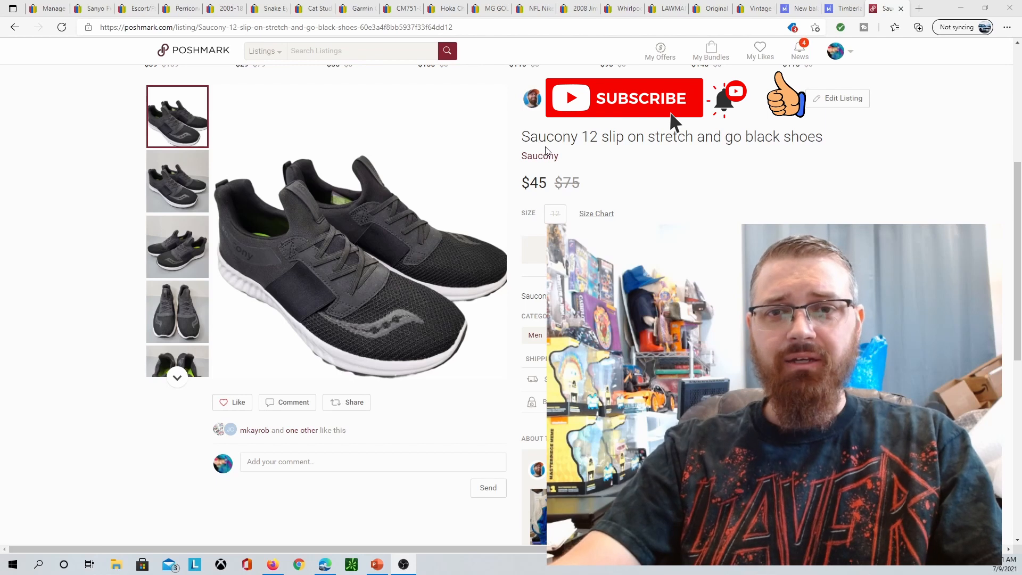
mouse_move(477, 353)
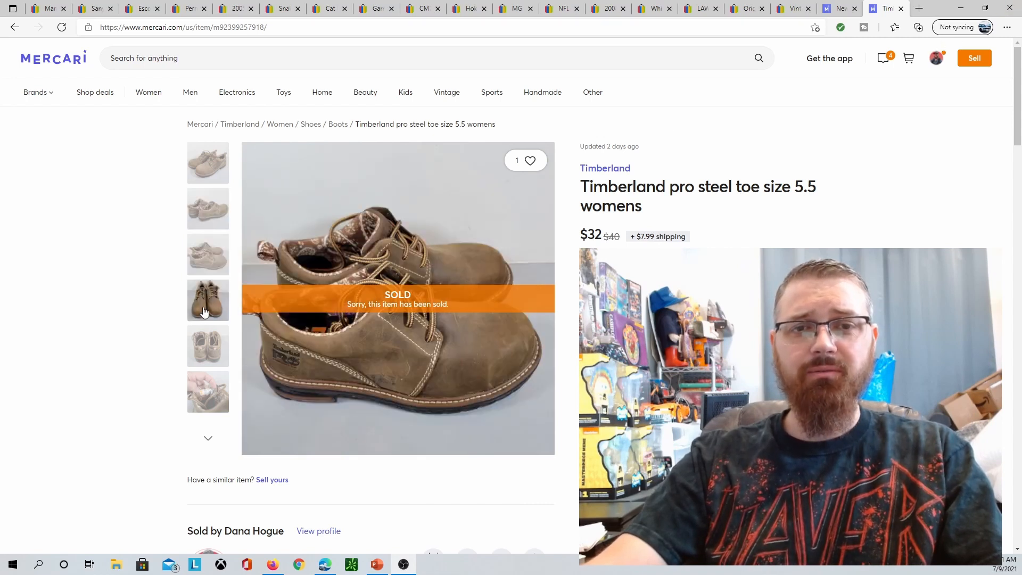
View the Timberland boots' inside-label photo, then close that listing.
click(209, 391)
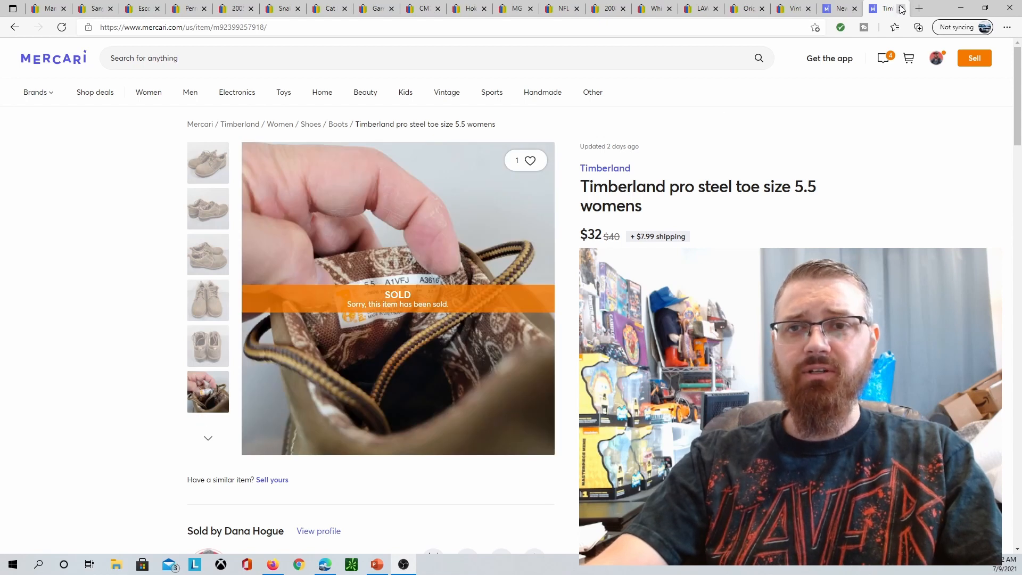
click(883, 8)
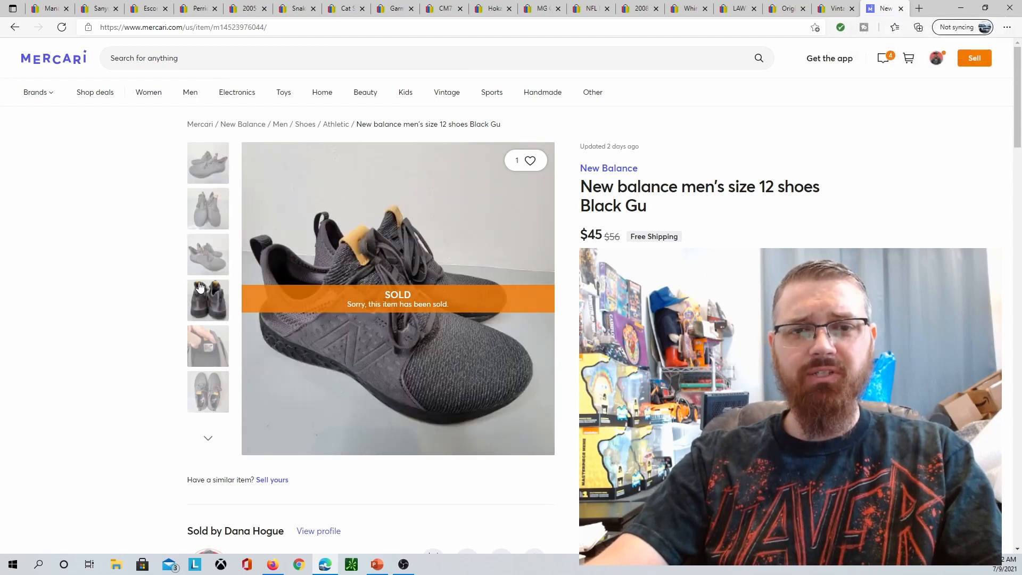
Flip through the New Balance shoes' inside-label photo and remaining shots to the soles.
click(208, 346)
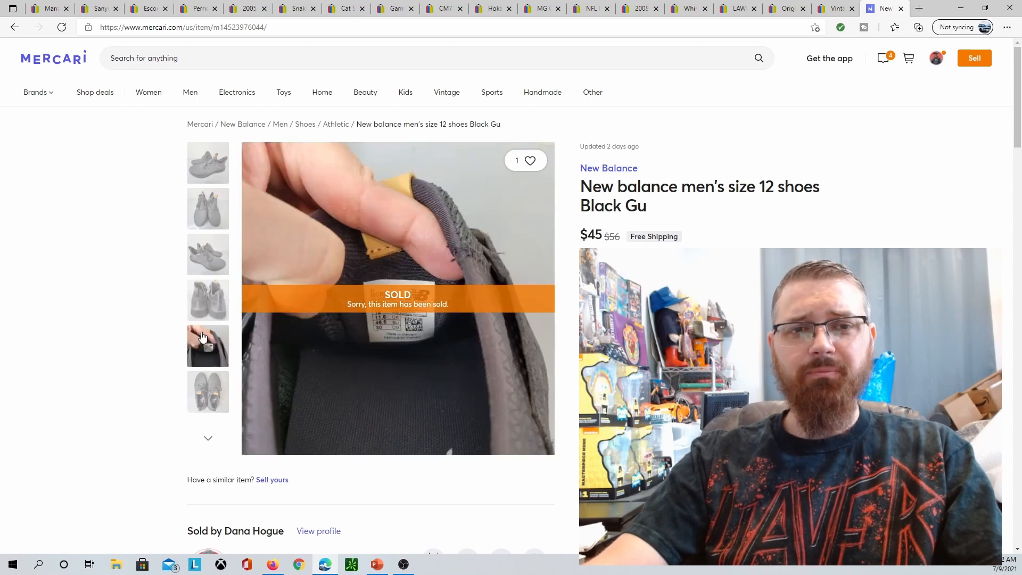
click(208, 392)
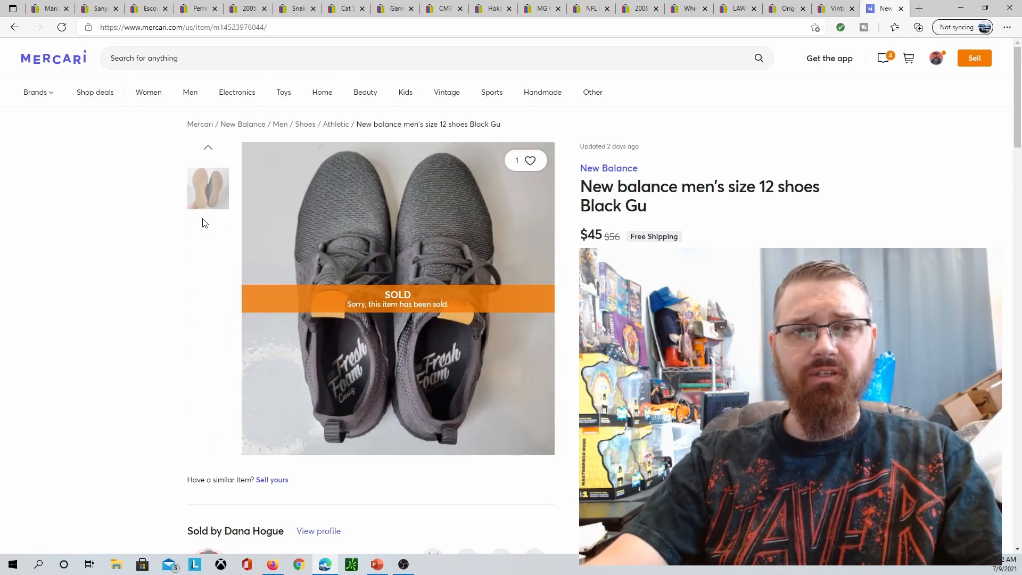
click(208, 188)
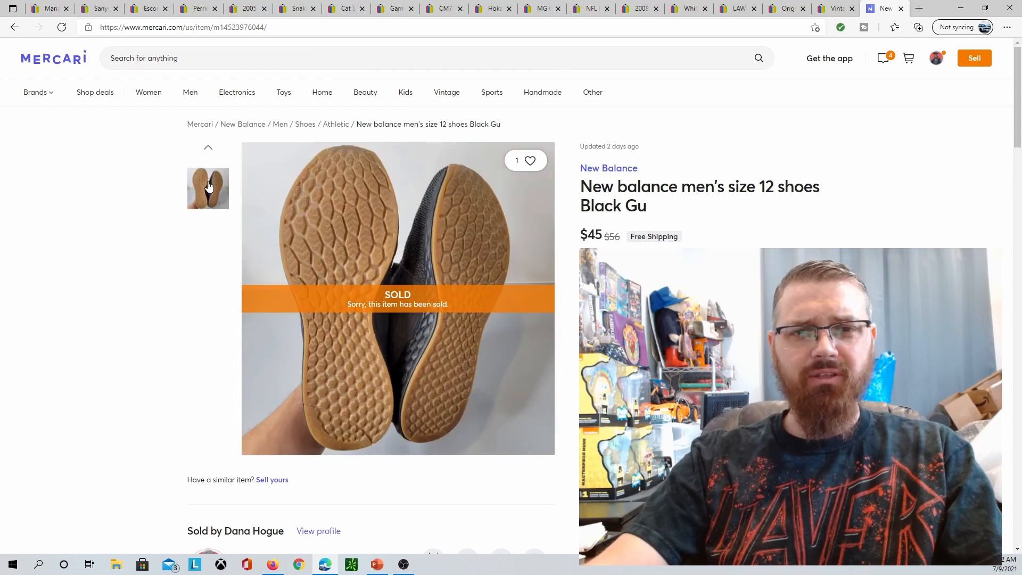
mouse_move(200, 259)
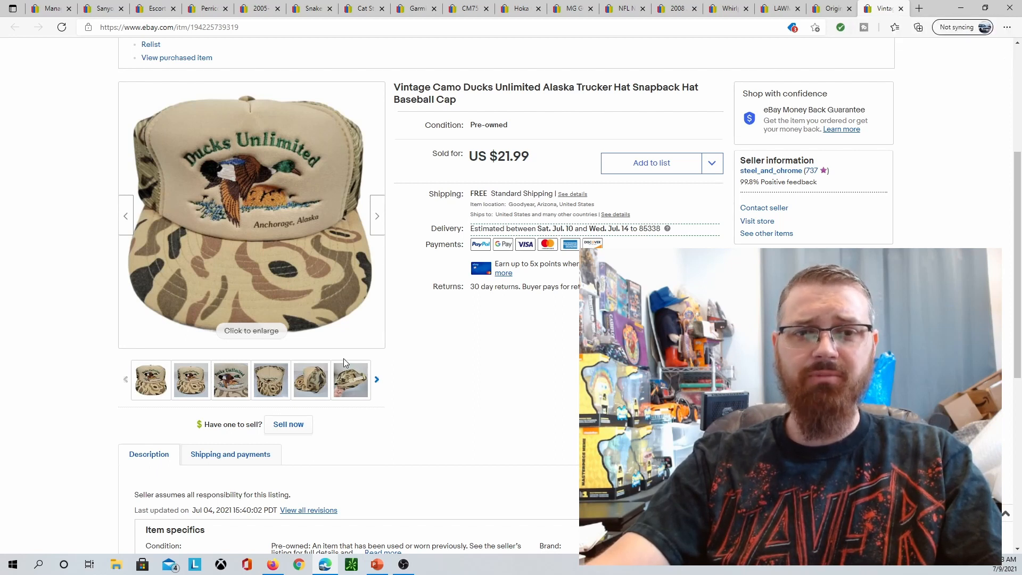
mouse_move(251, 205)
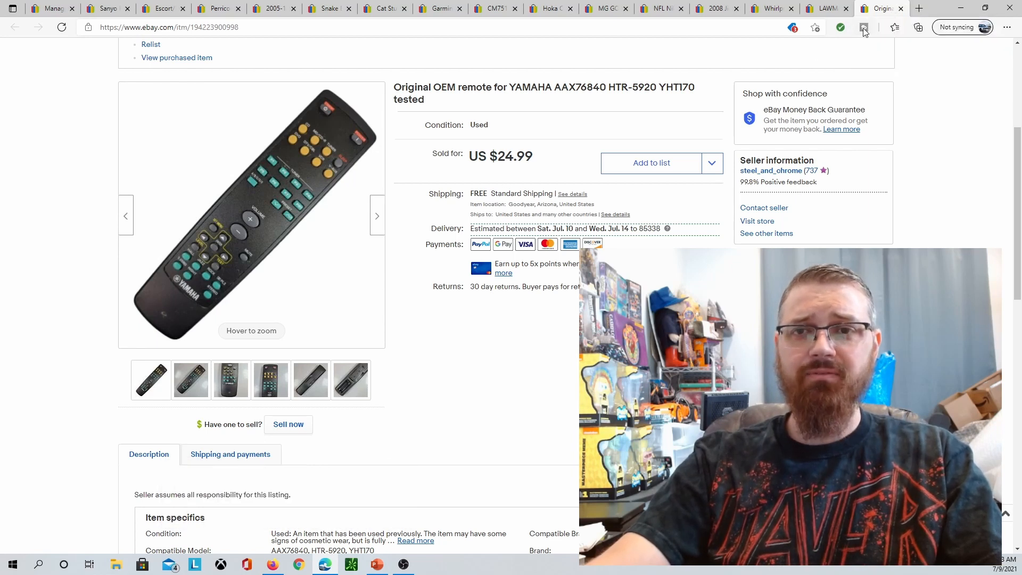
mouse_move(902, 9)
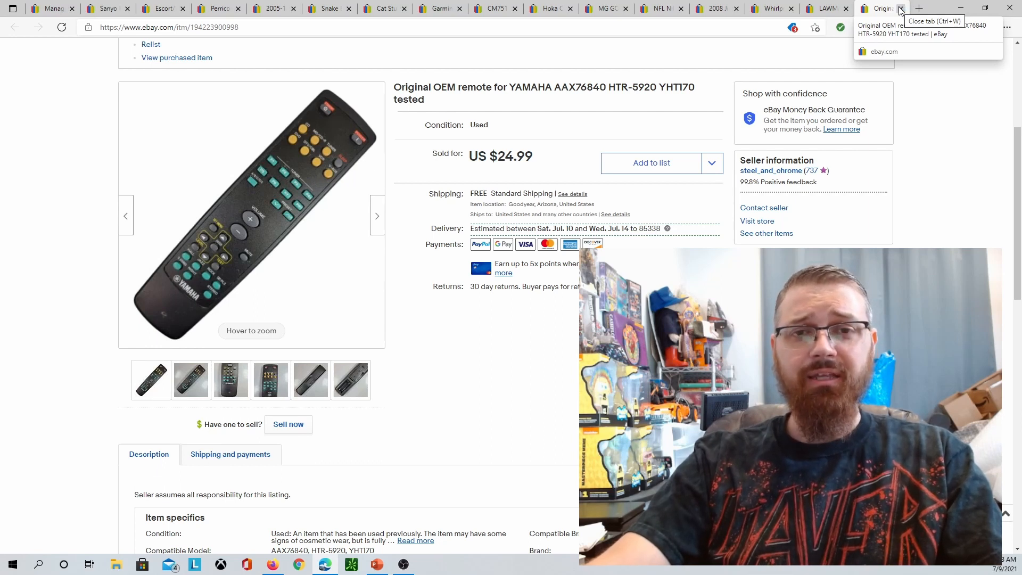
Close the Yamaha remote listing tab to bring up the Lawman jeans listing.
click(901, 8)
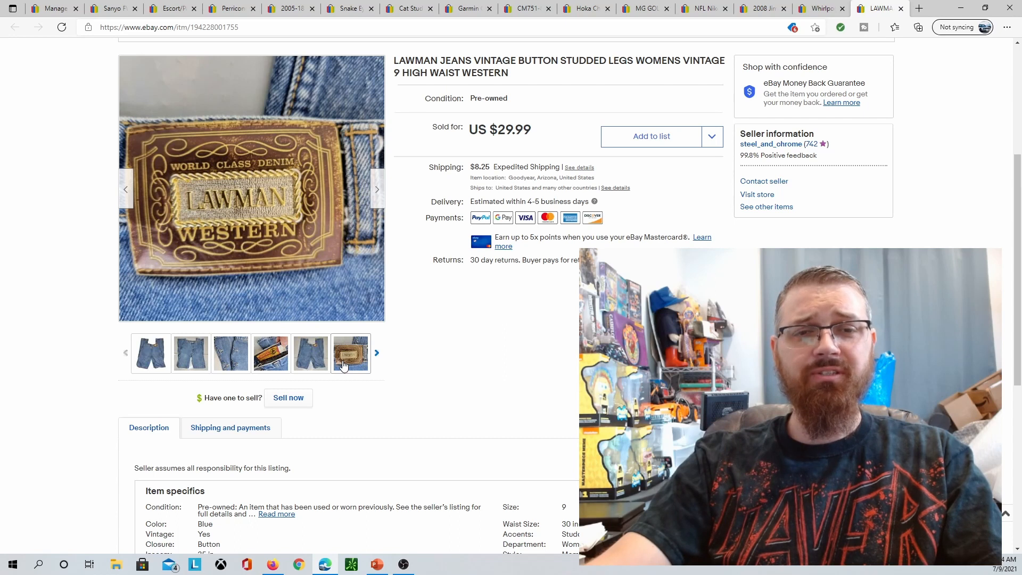
View the Lawman waistband label photo, then return to the full-length jeans shot.
click(270, 353)
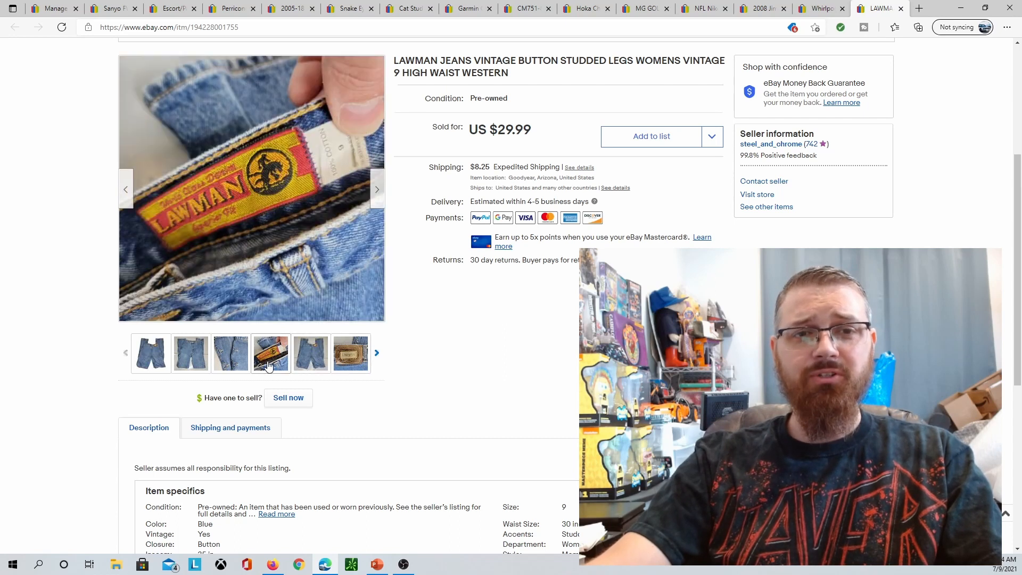
click(150, 353)
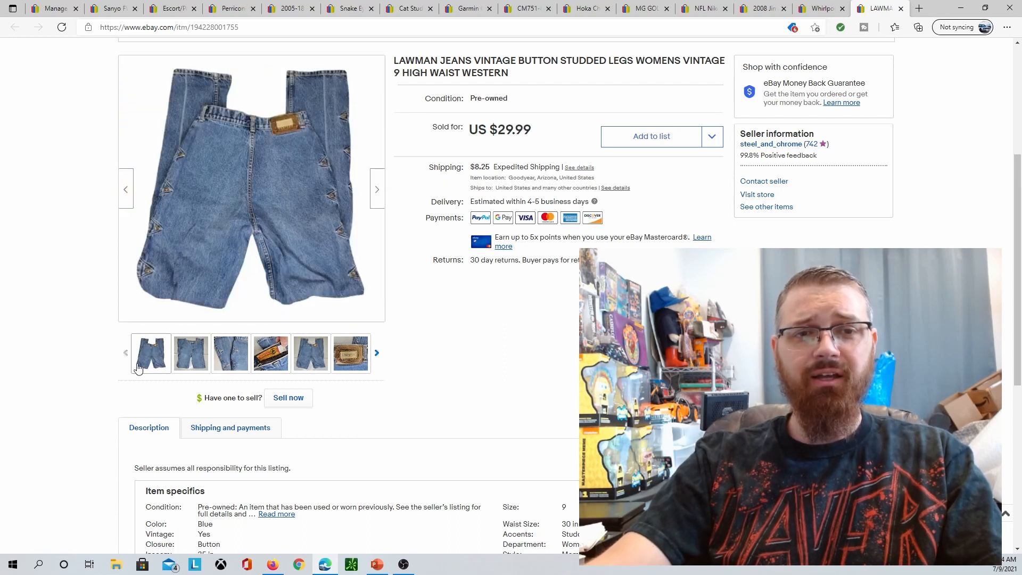
click(271, 354)
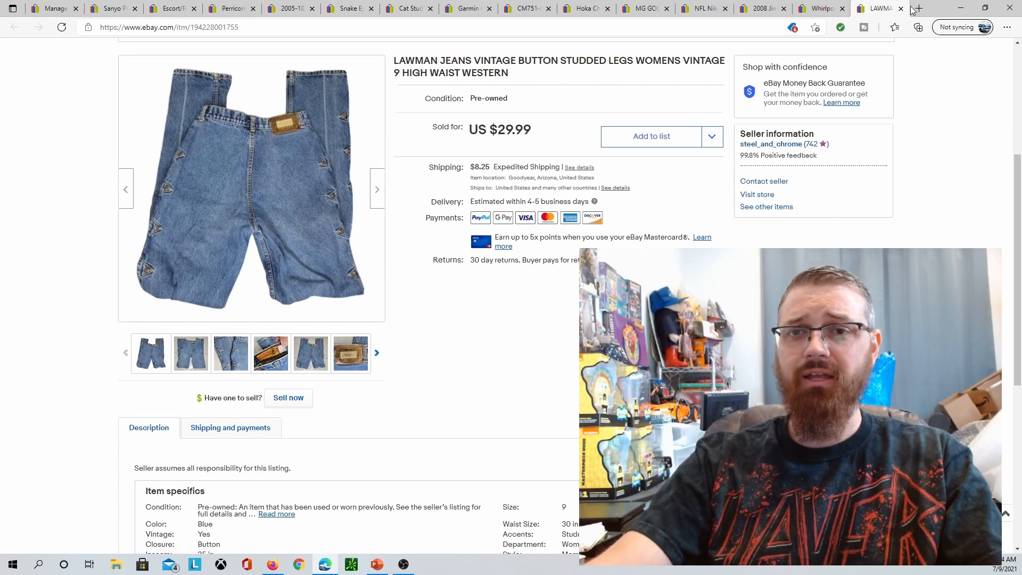
click(877, 8)
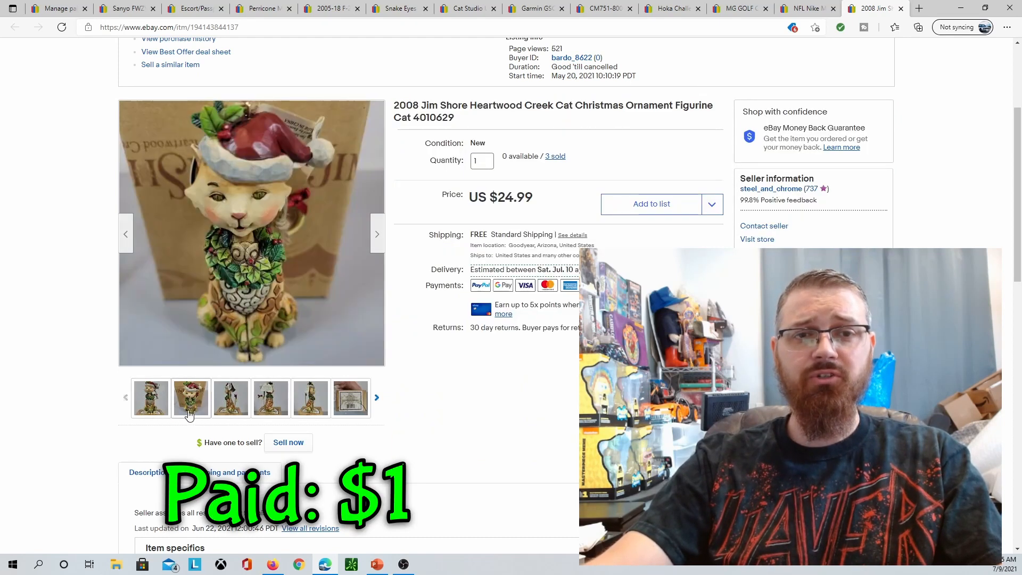
Browse the Jim Shore cat ornament's box label photo and return to the figurine.
click(351, 397)
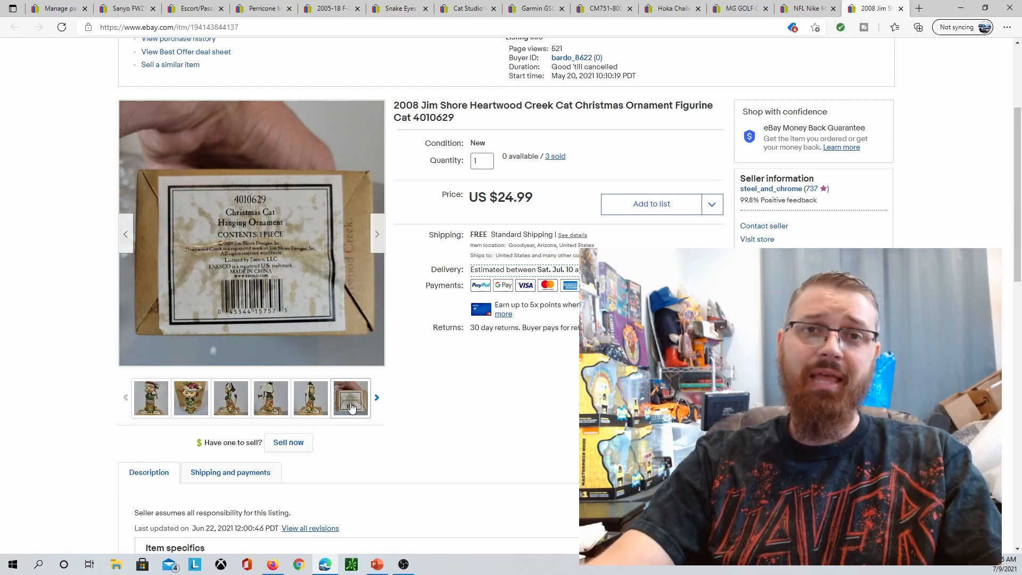
click(351, 398)
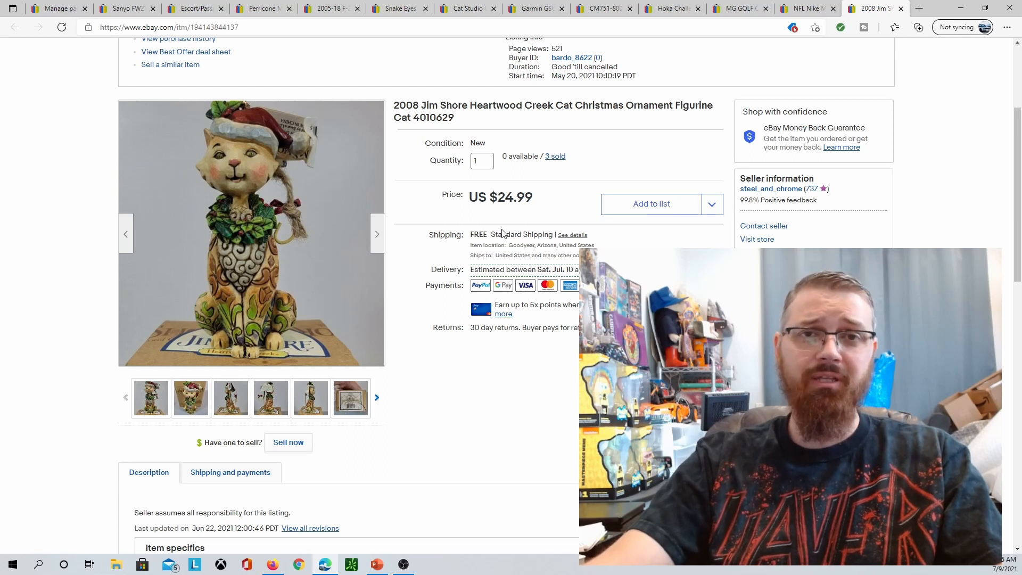
mouse_move(901, 8)
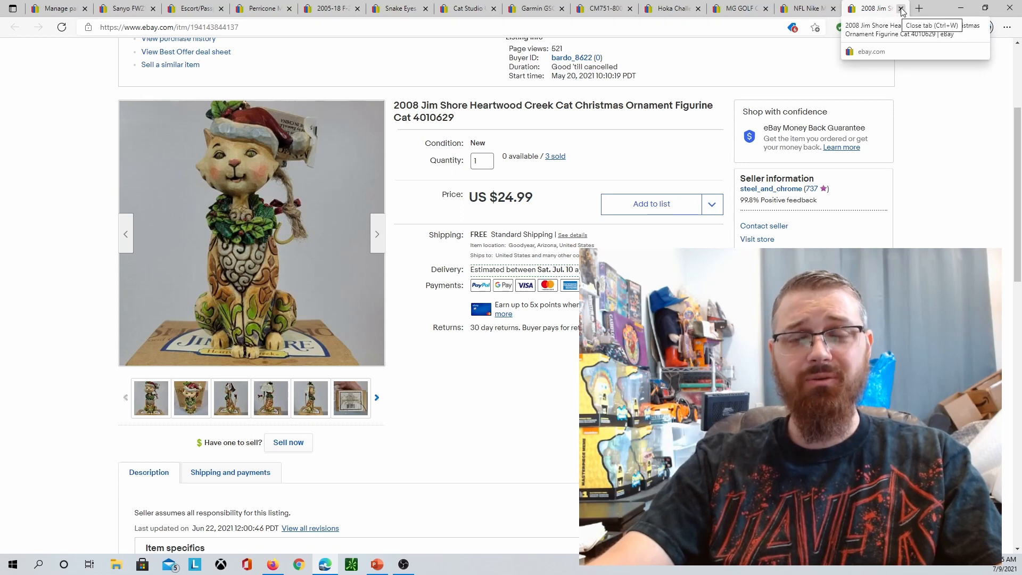
Close the cat ornament tab to show the Seahawks #12 Fan jersey listing.
click(901, 8)
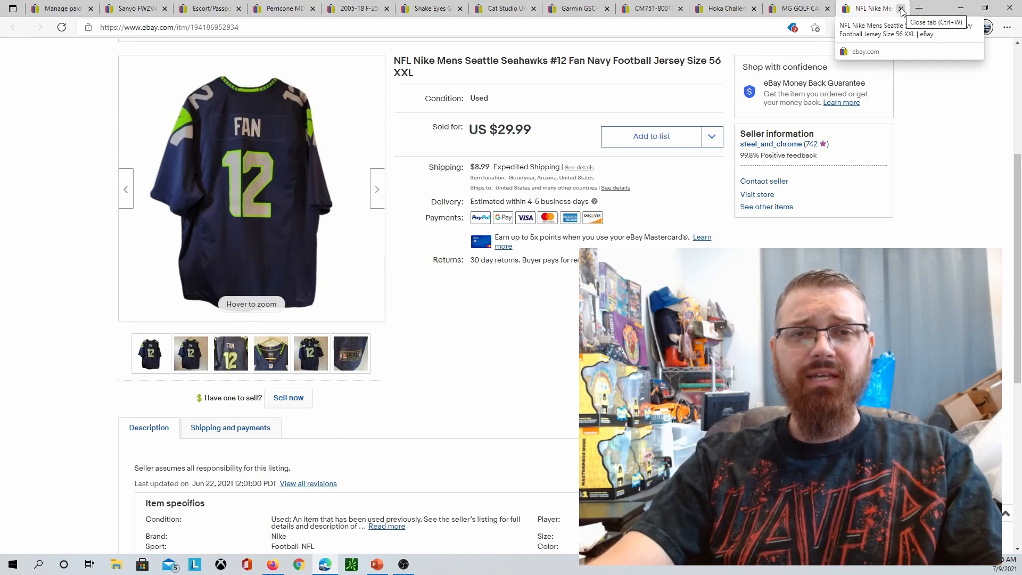
mouse_move(248, 160)
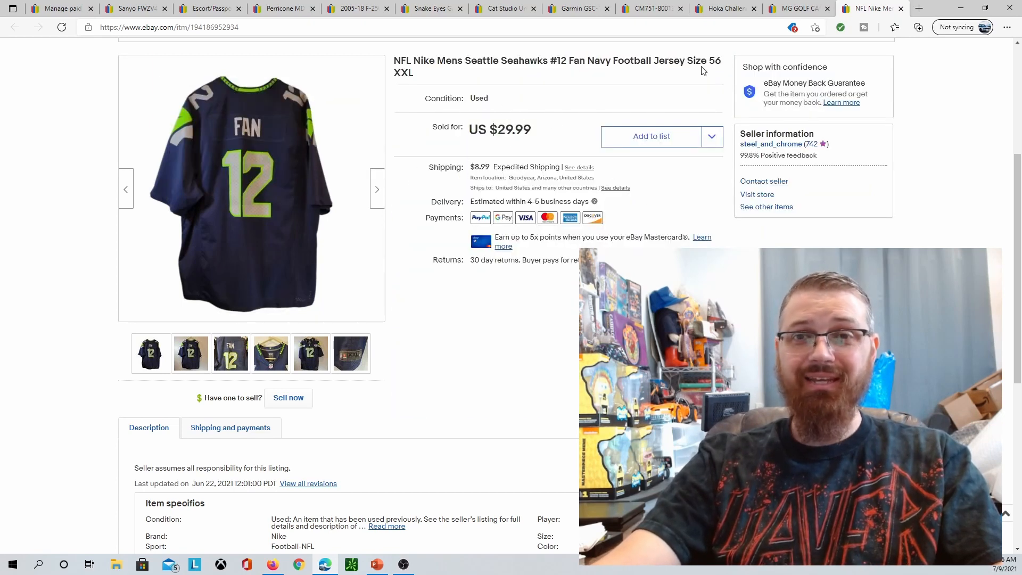
mouse_move(902, 8)
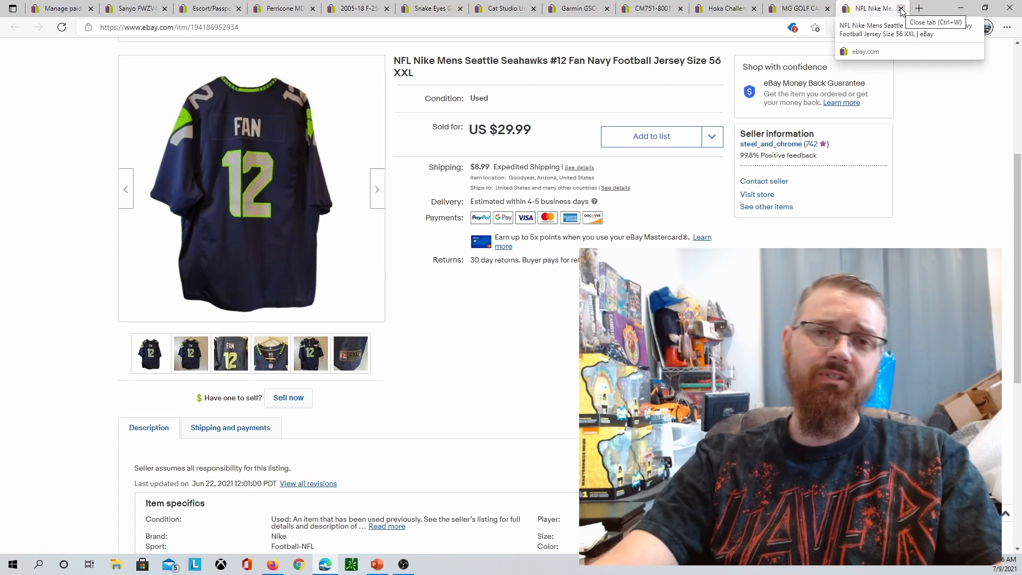
Close the Seahawks jersey tab to show the MG Golf Cambridge putter listing.
click(902, 8)
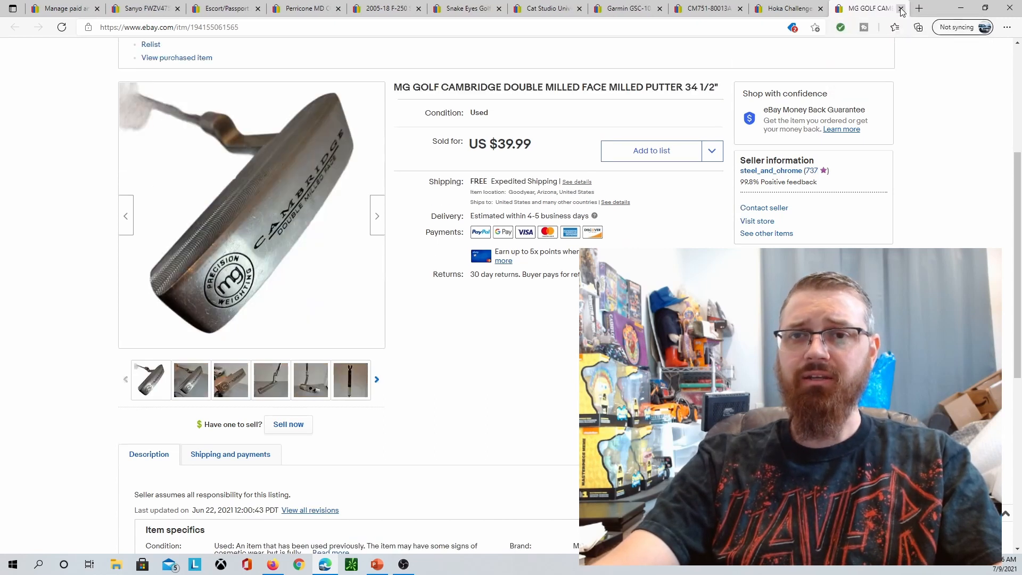
mouse_move(901, 10)
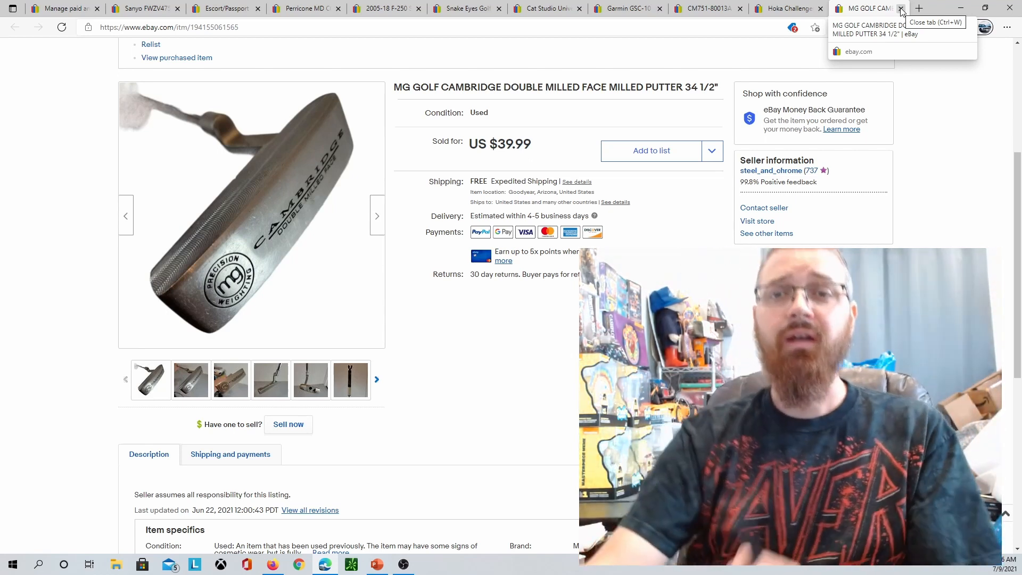
click(902, 8)
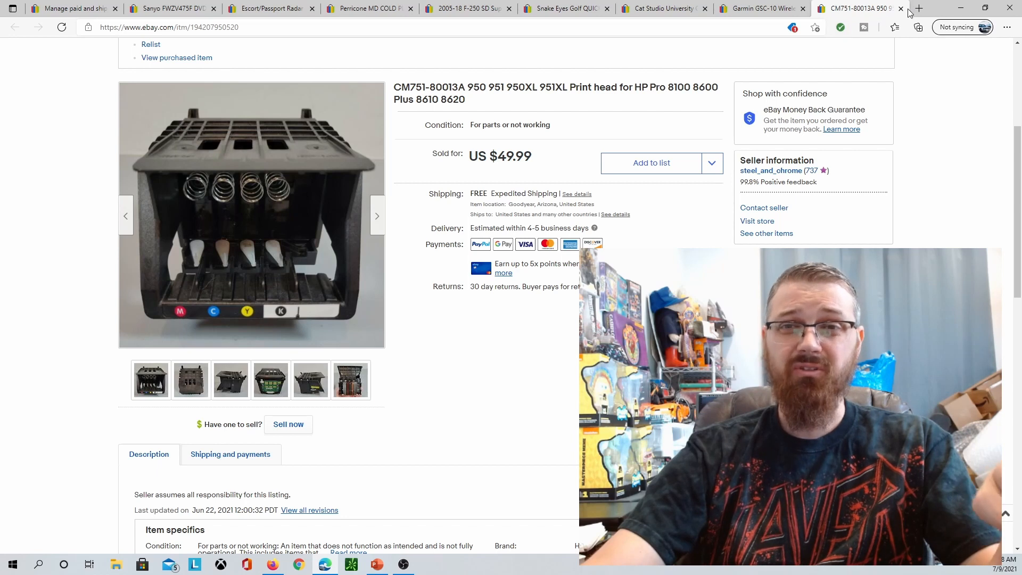
mouse_move(901, 8)
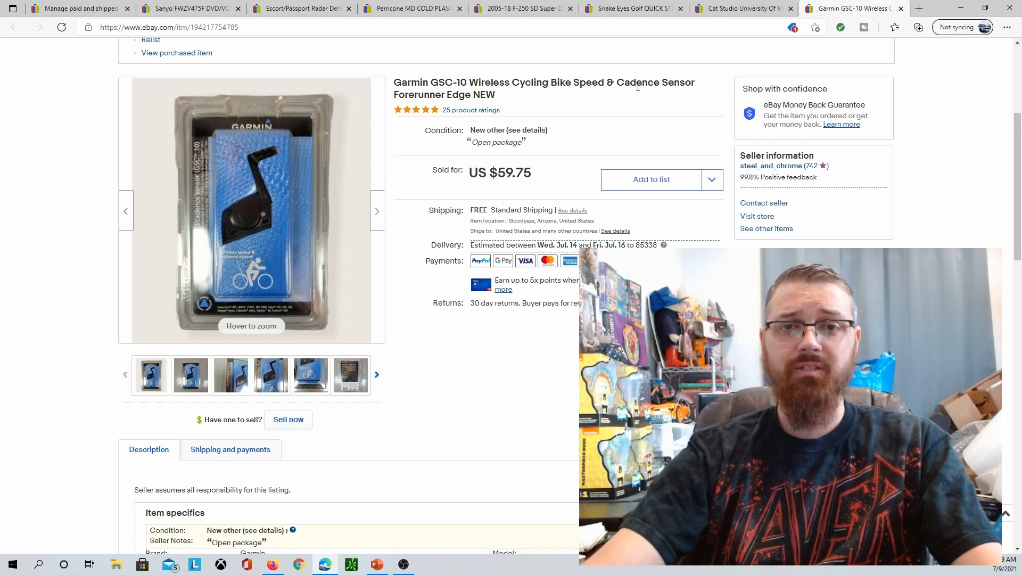
mouse_move(293, 282)
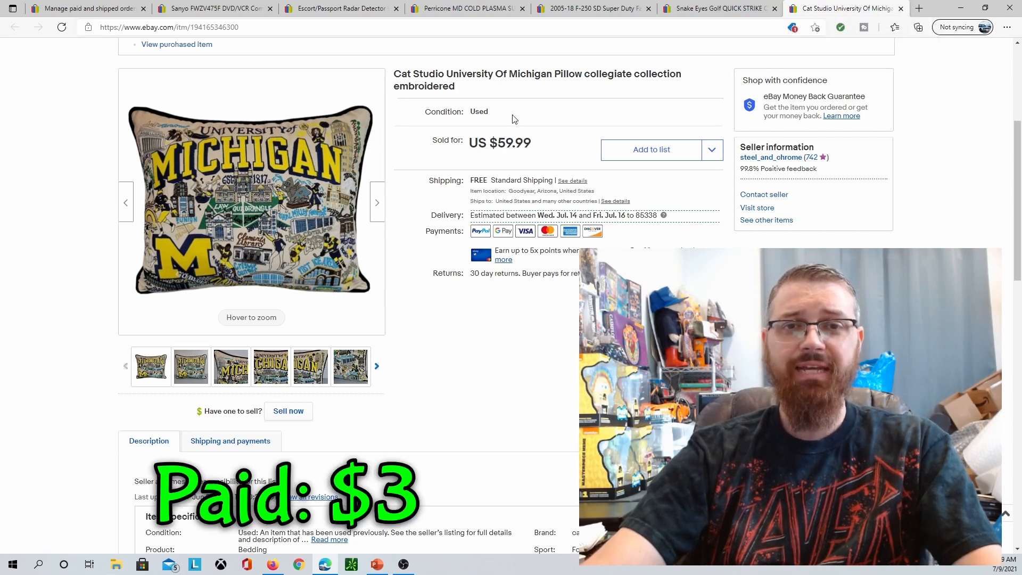
mouse_move(292, 161)
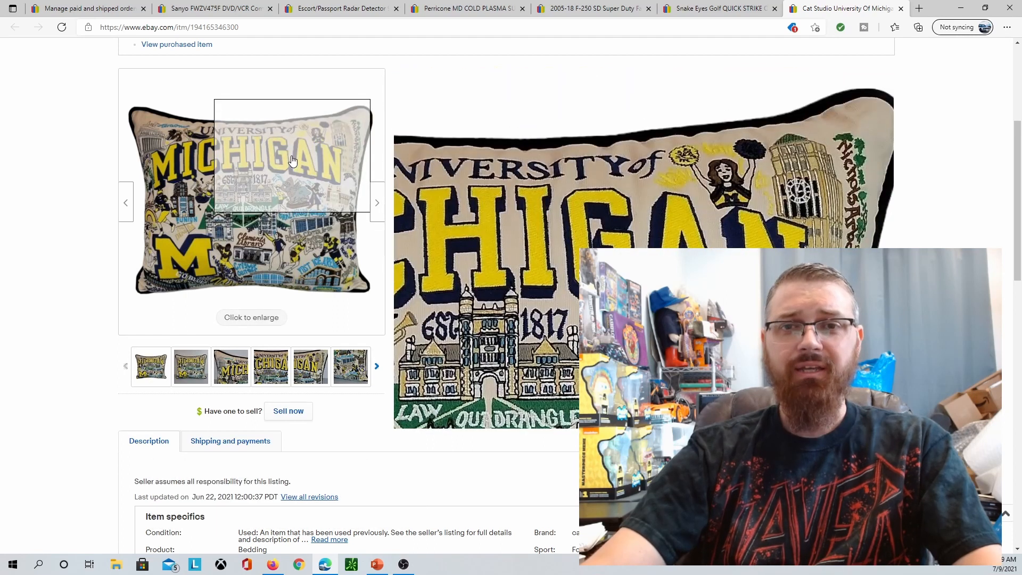
mouse_move(215, 228)
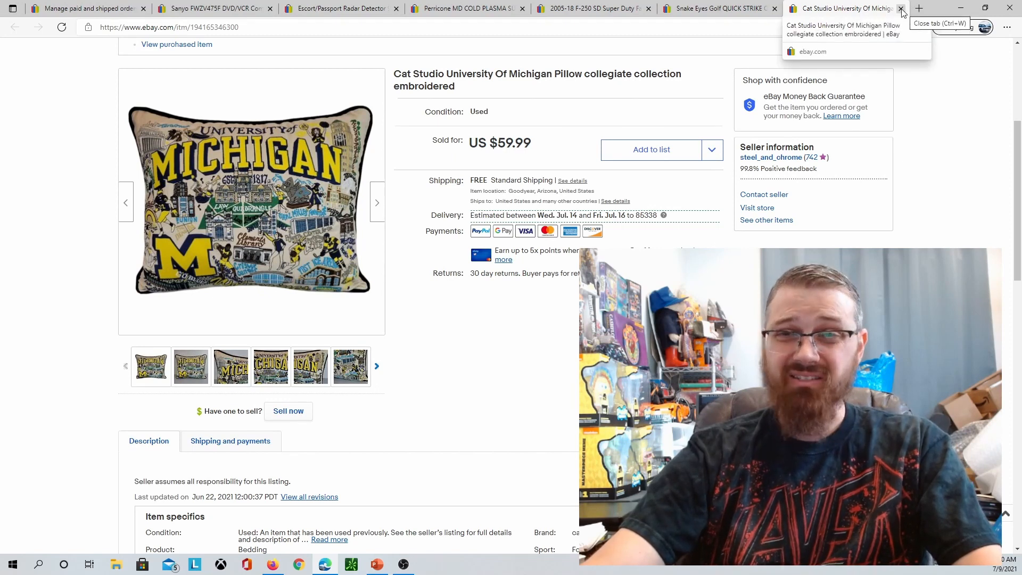
Close the Cat Studio Michigan pillow tab, leaving the Snake Eyes hybrid set listing.
click(902, 8)
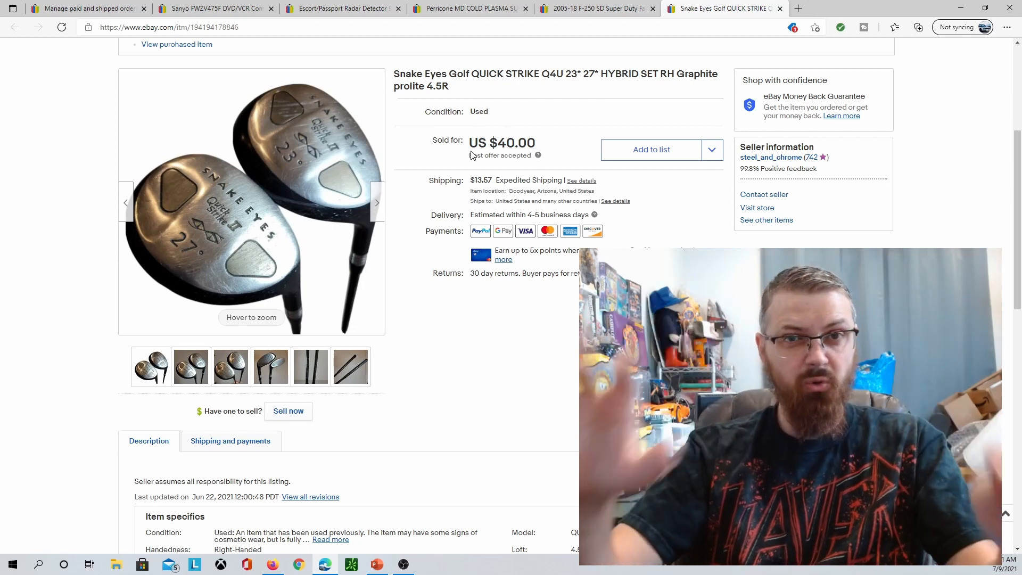
mouse_move(406, 157)
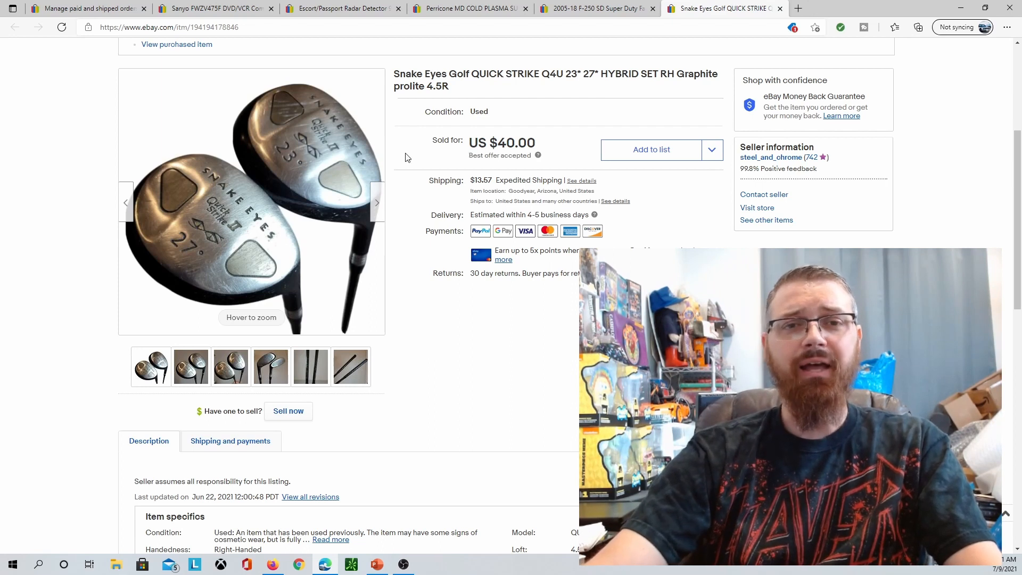
mouse_move(225, 193)
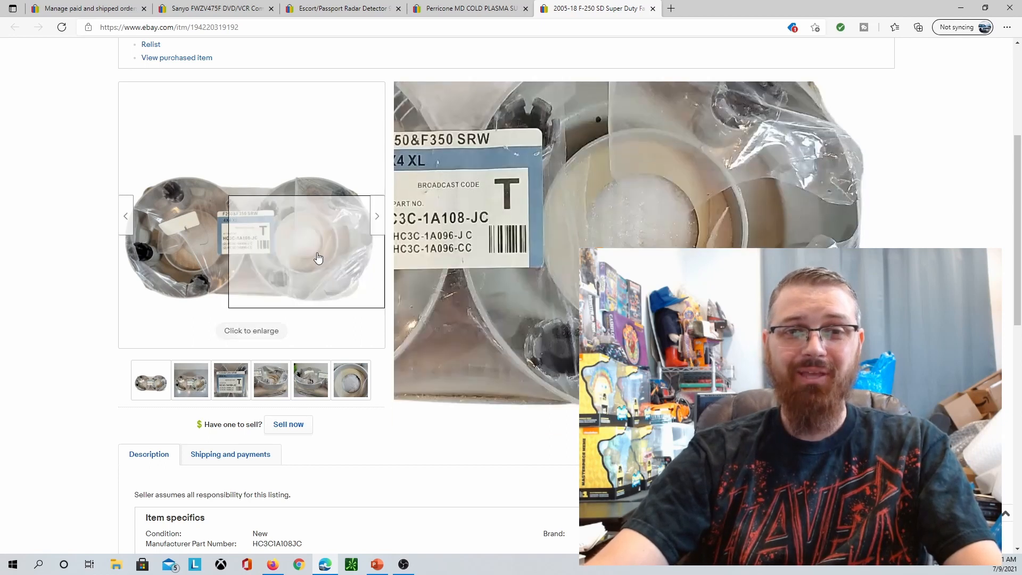
Browse the F-250 center caps photos through to the part-number label close-up.
click(351, 380)
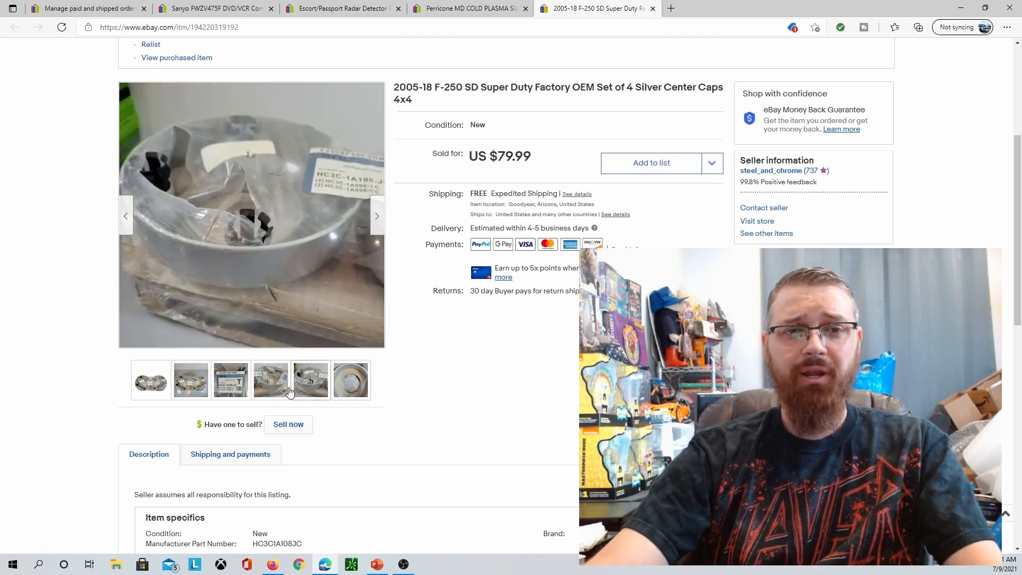
click(230, 381)
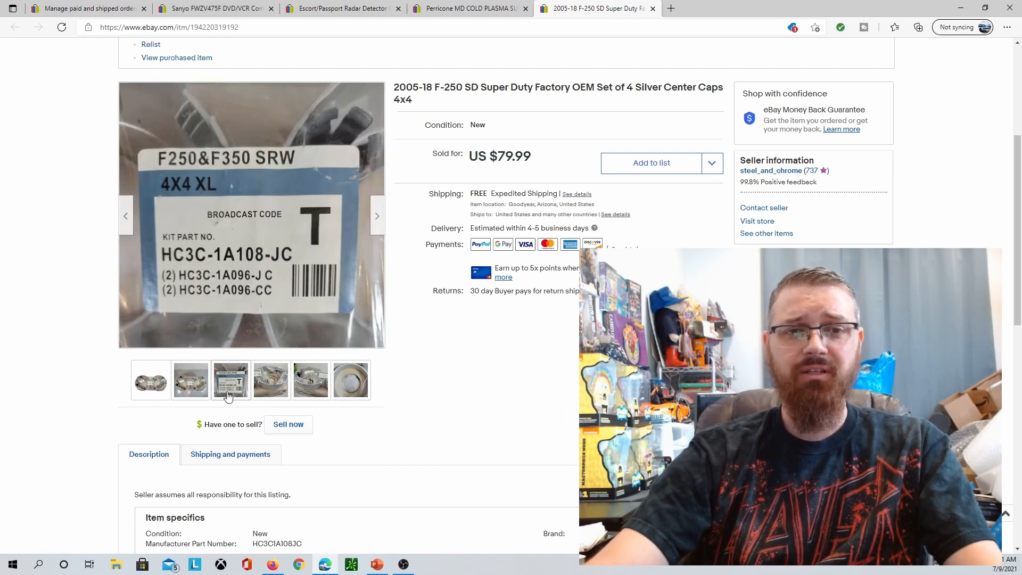
click(191, 380)
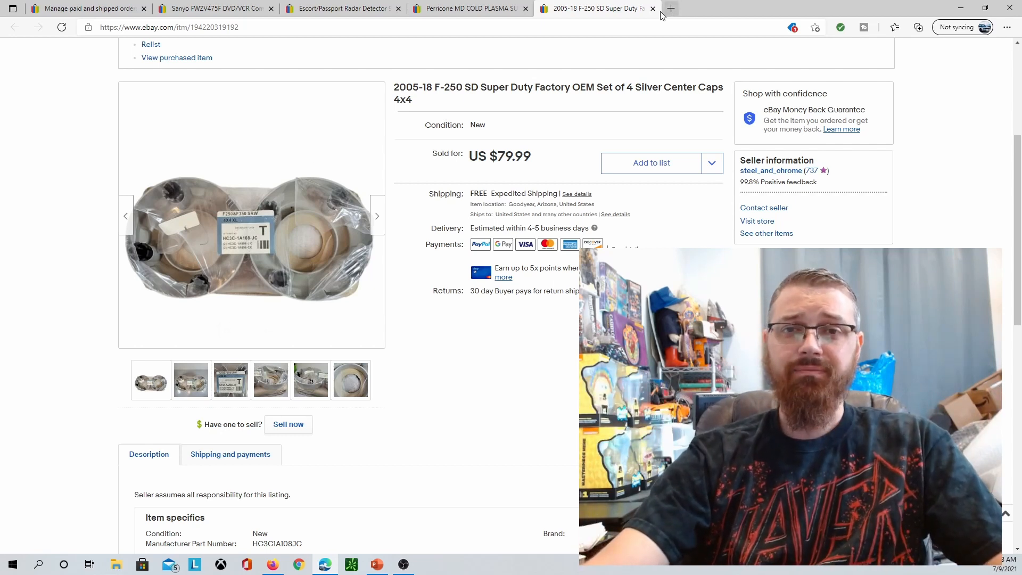
Close the F-250 center caps tab to show the Perricone neck cream listing.
click(652, 8)
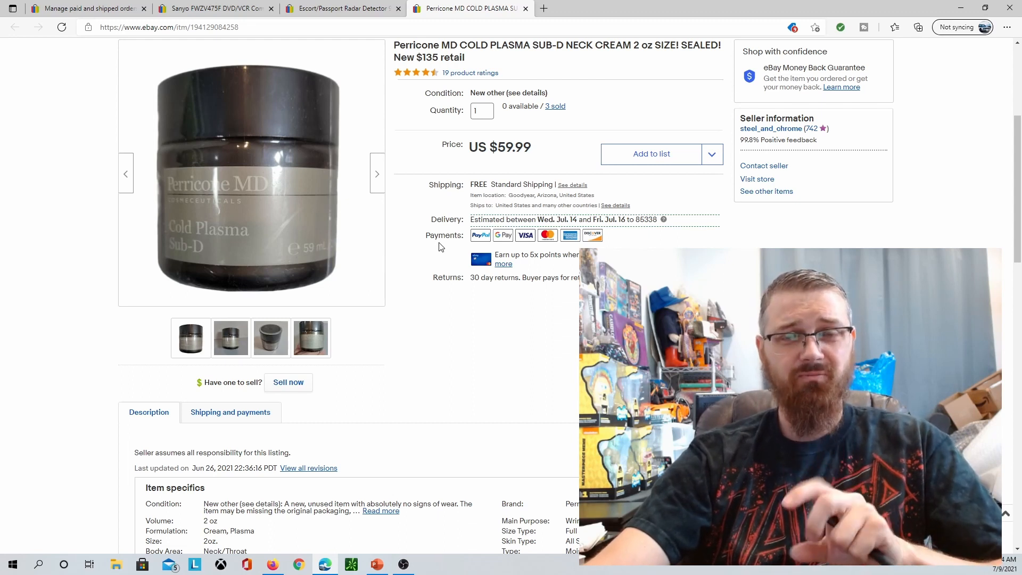
mouse_move(455, 215)
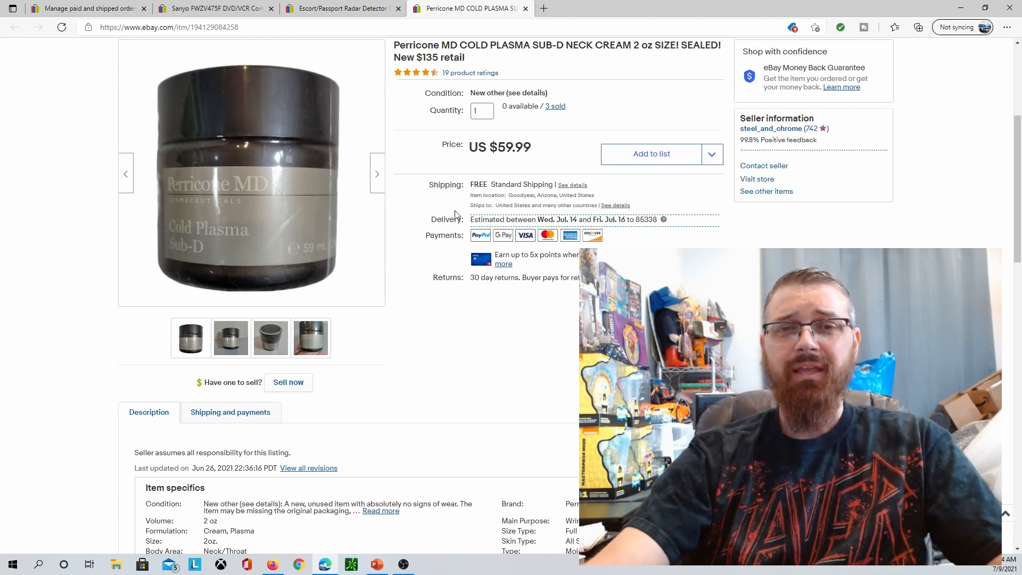
mouse_move(526, 130)
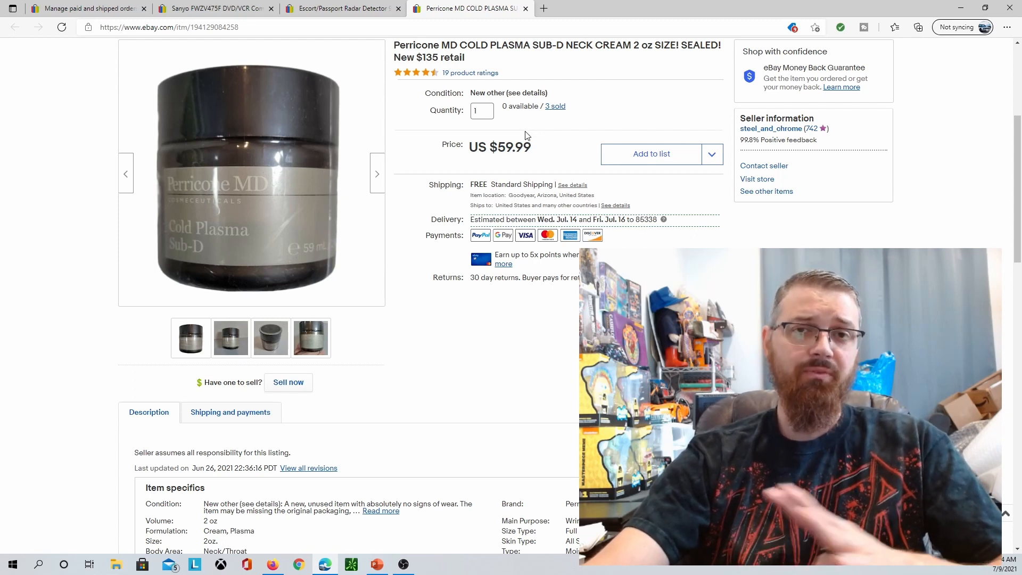
mouse_move(546, 121)
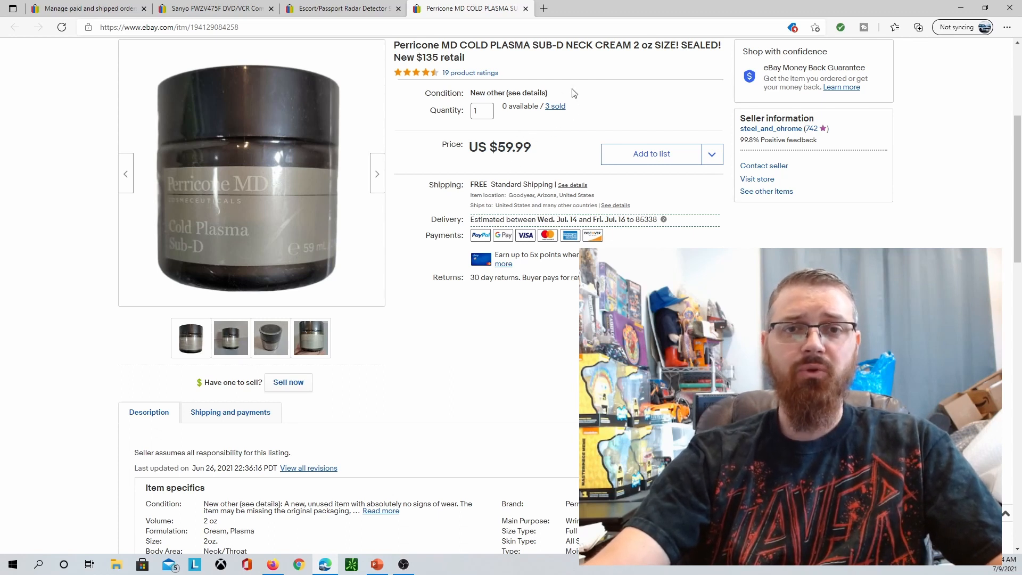
mouse_move(551, 133)
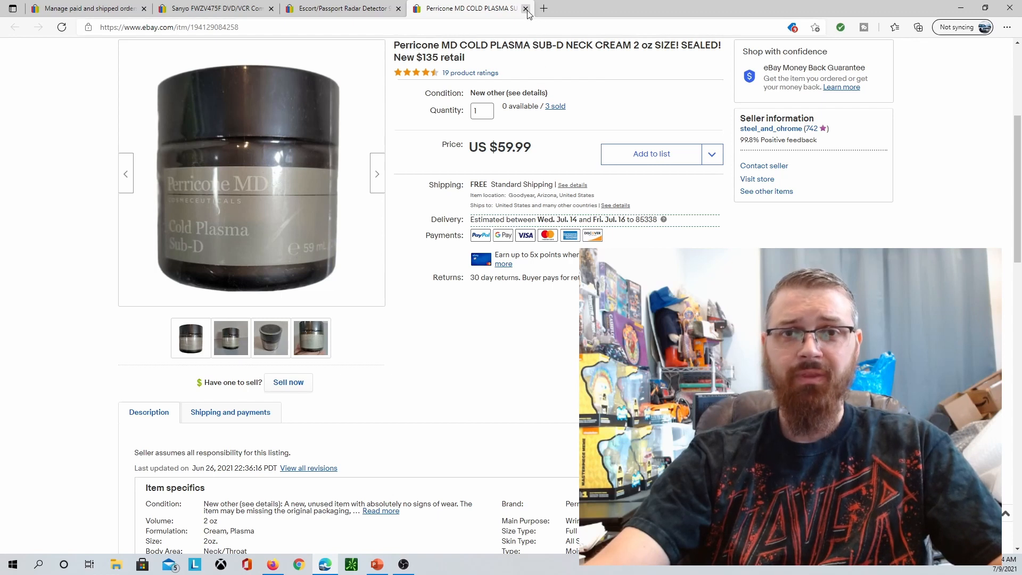
Close the Perricone neck cream listing tab, revealing the sold Sanyo DVD/VCR combo listing.
click(526, 8)
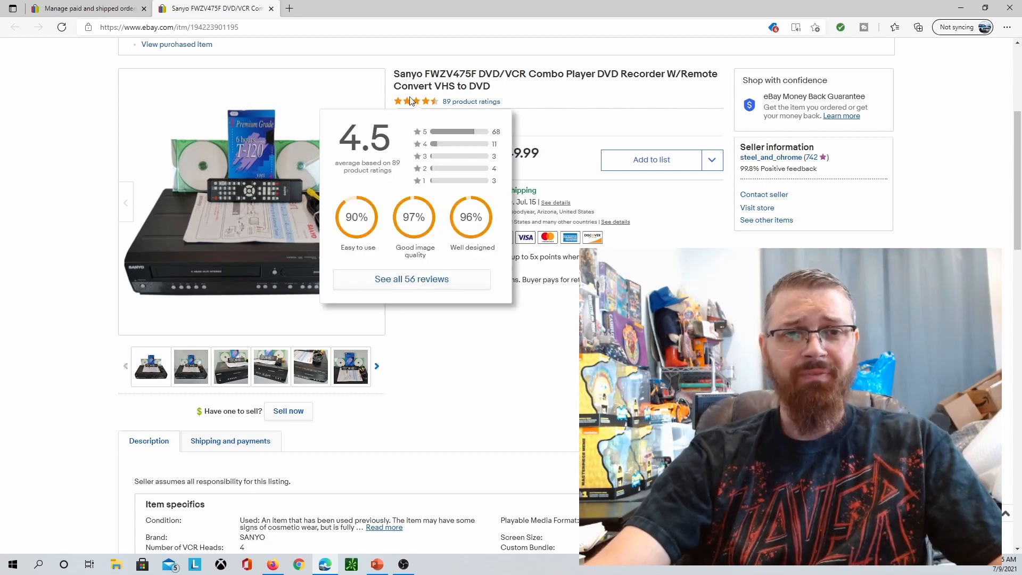
mouse_move(236, 166)
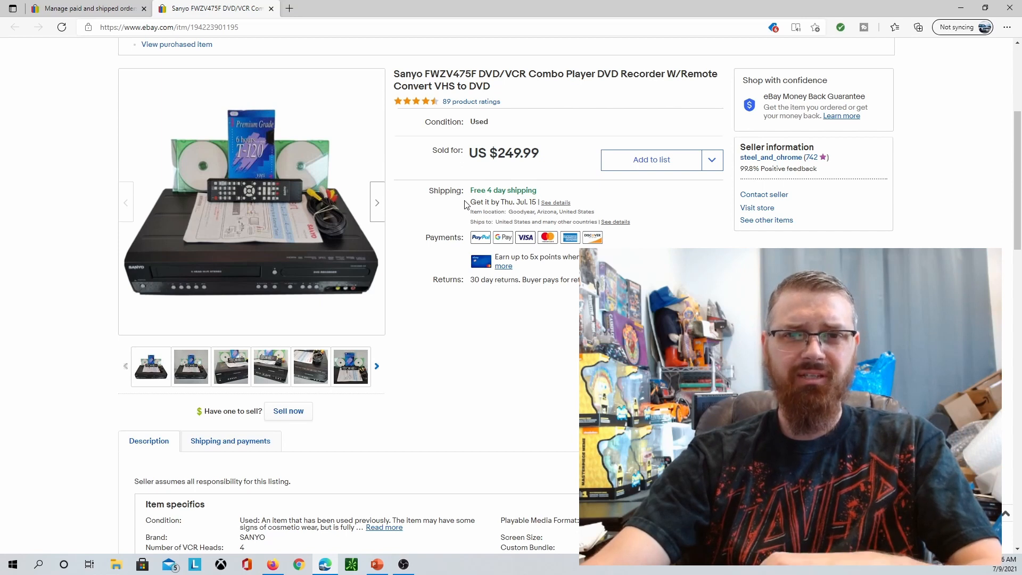
mouse_move(421, 355)
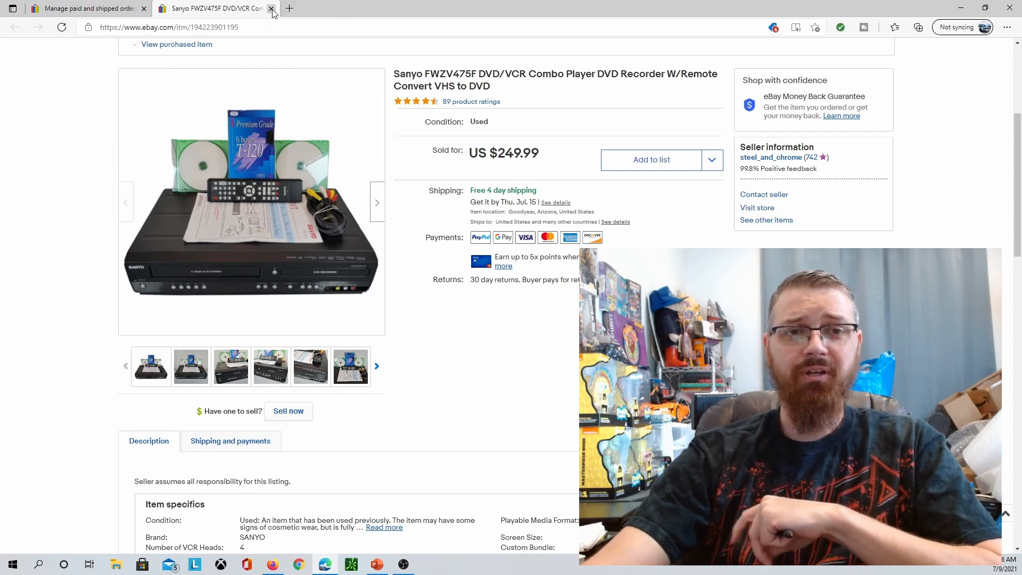
Close the Sanyo DVD/VCR tab, returning to Seller Hub's 28 paid-and-shipped orders.
click(271, 8)
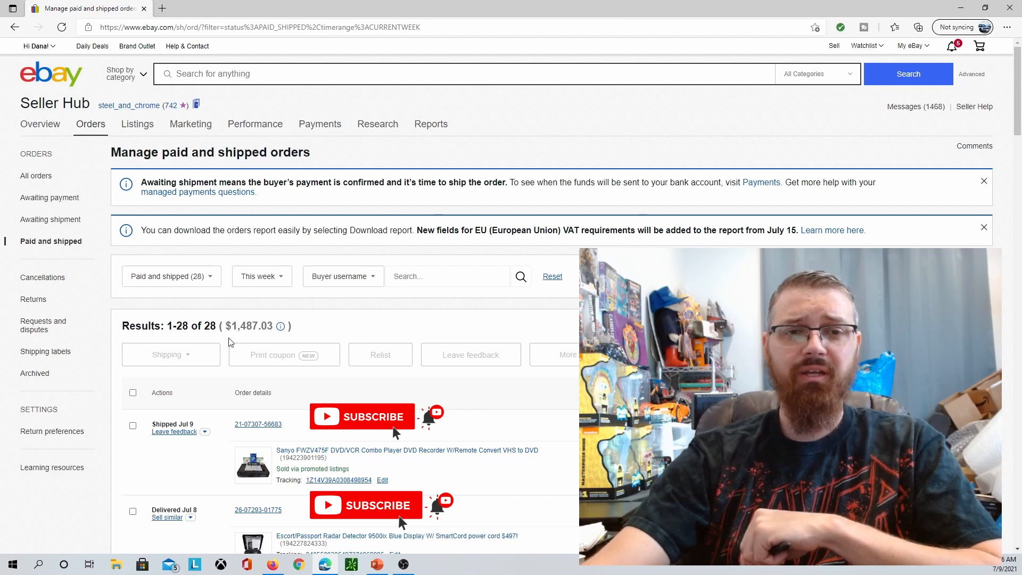
mouse_move(266, 340)
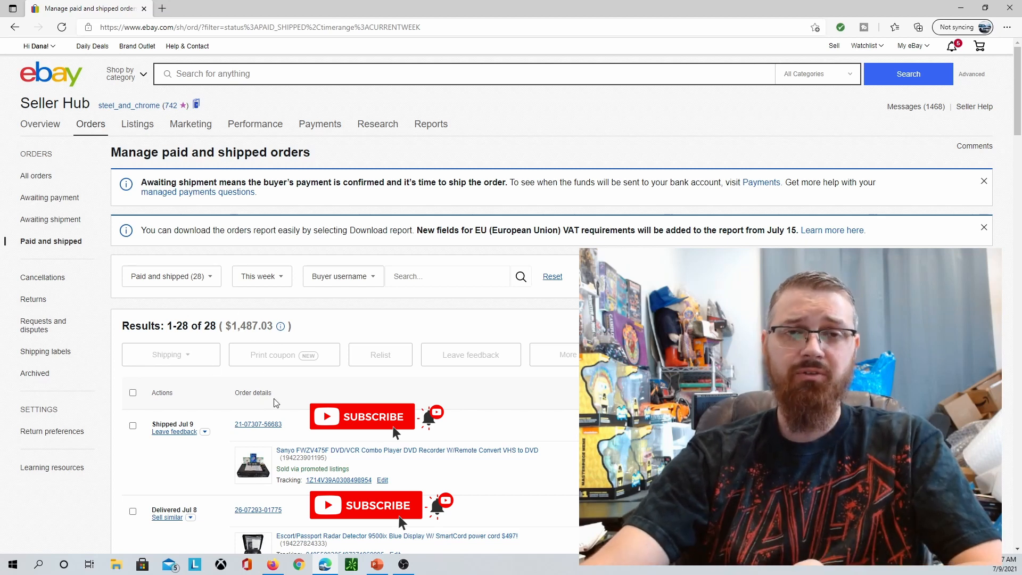
mouse_move(247, 321)
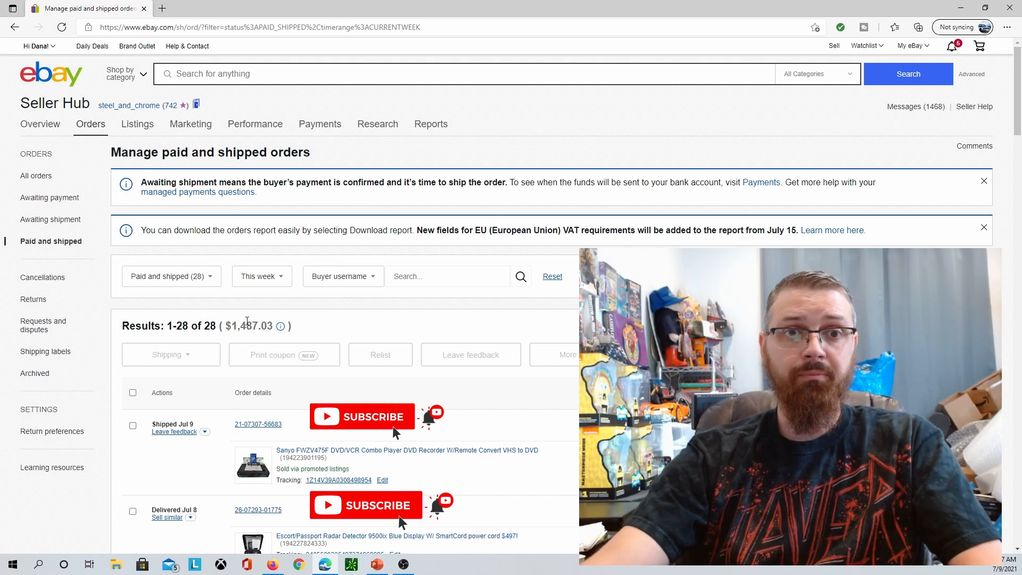